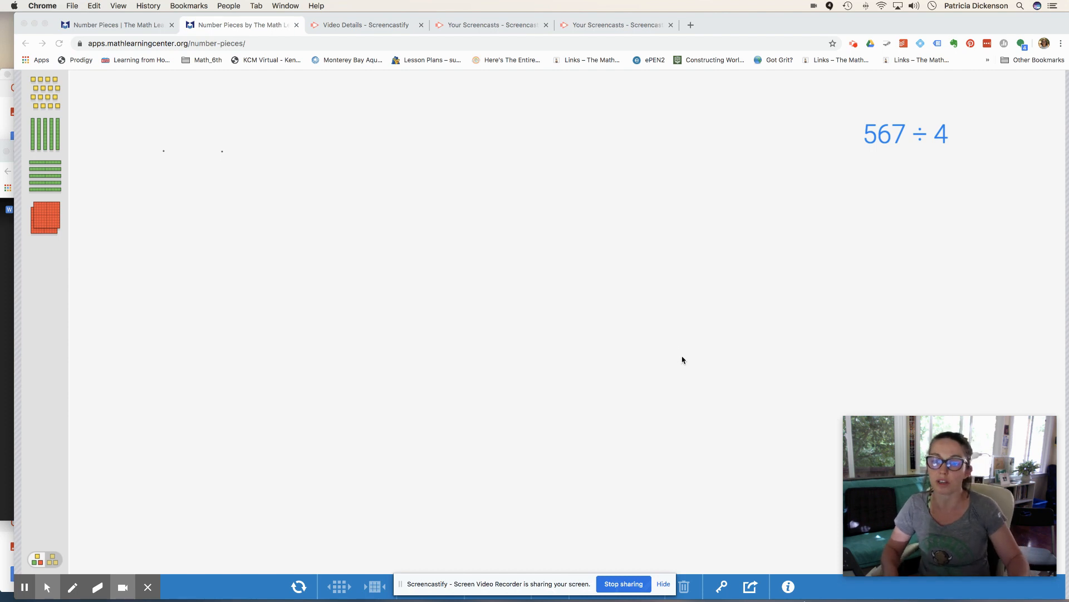
mouse_move(812, 191)
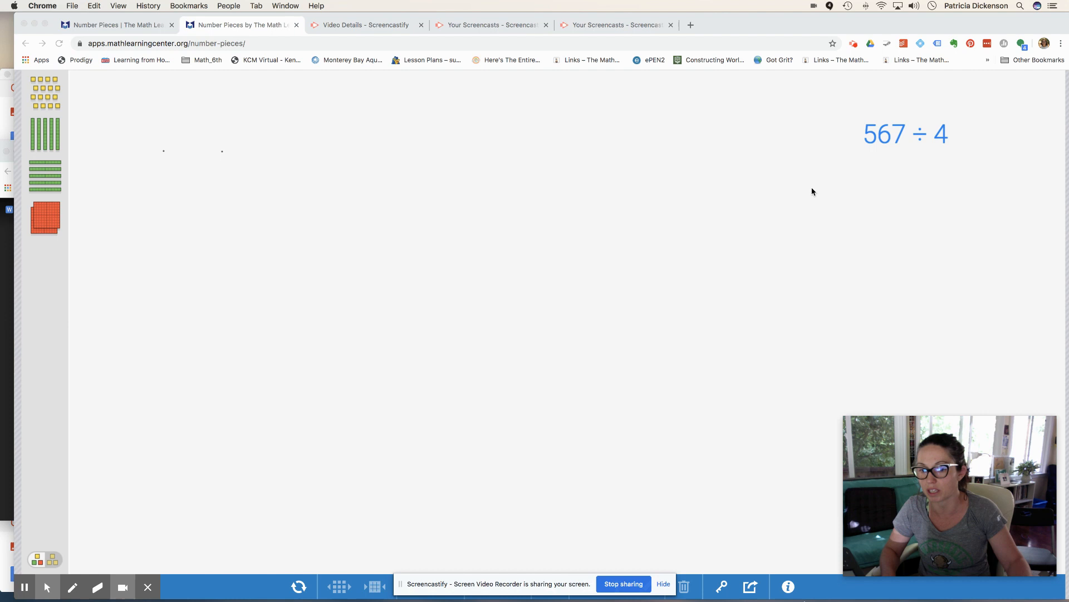
mouse_move(887, 208)
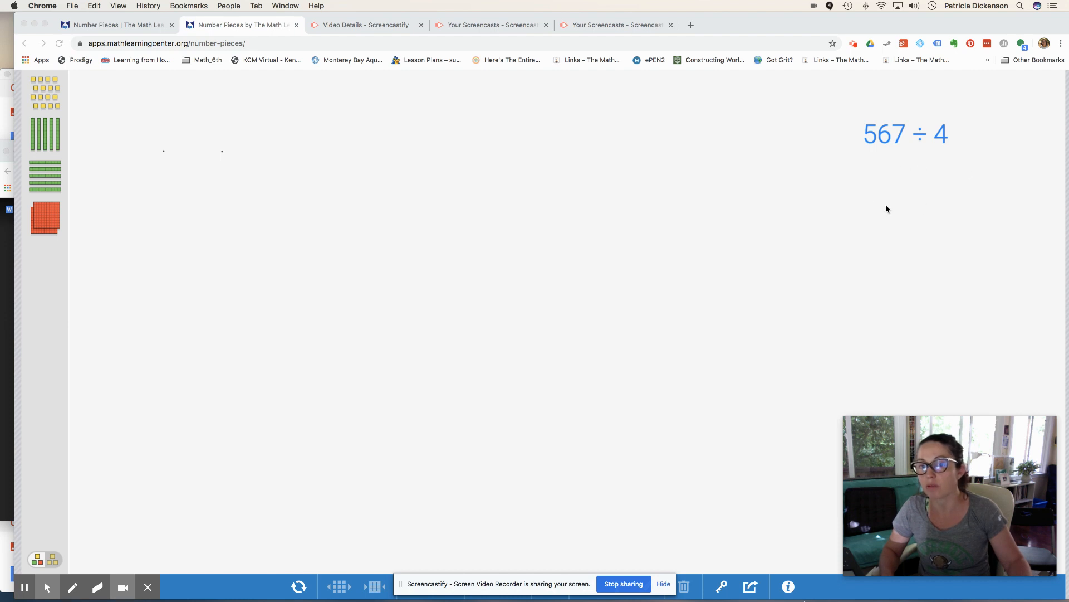
mouse_move(697, 223)
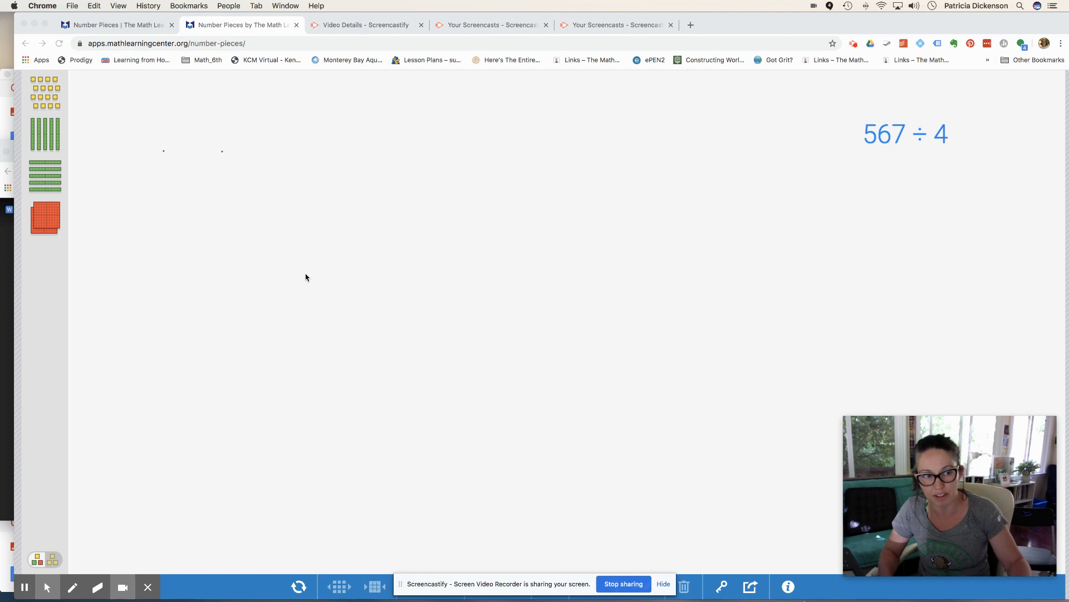
mouse_move(3, 373)
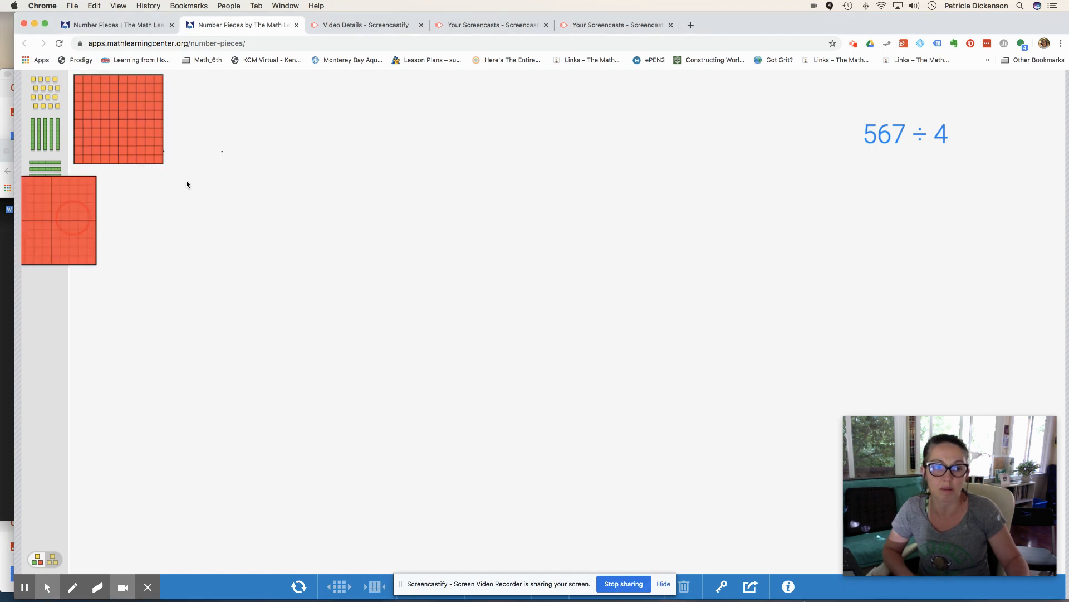
Lay out hundreds, ten rods and ones units from the palette to model 567 beside 567 ÷ 4.
left_click_drag(58, 221, 220, 120)
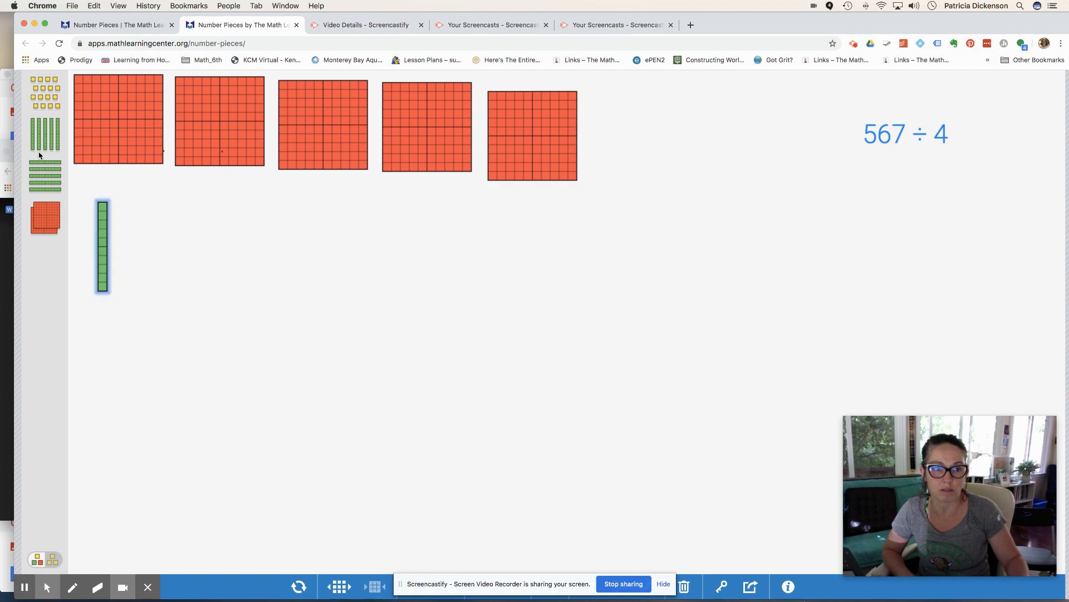
left_click_drag(45, 135, 123, 247)
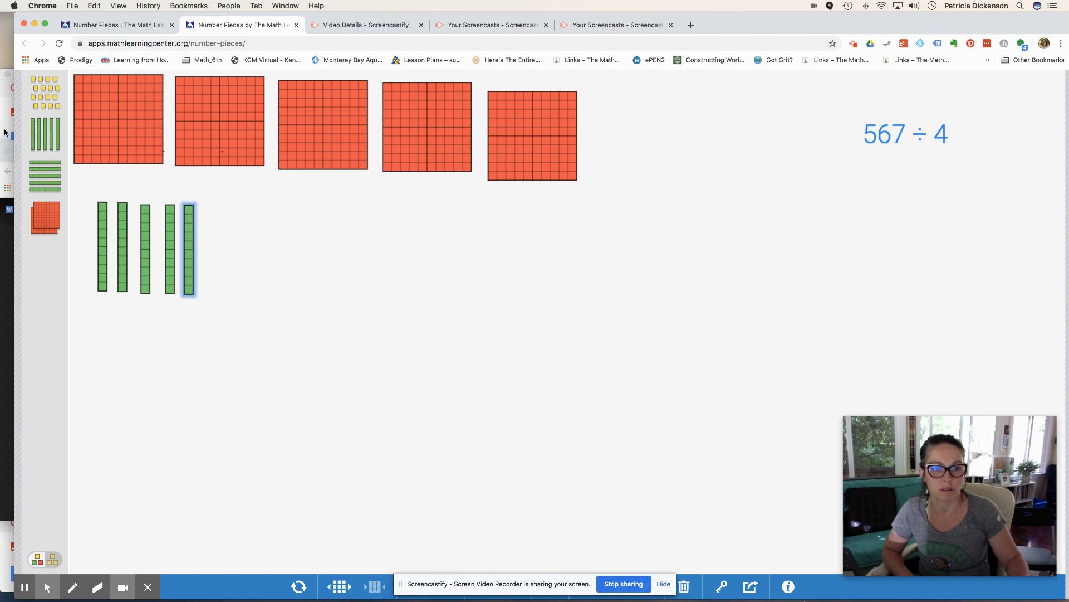
left_click_drag(187, 248, 215, 248)
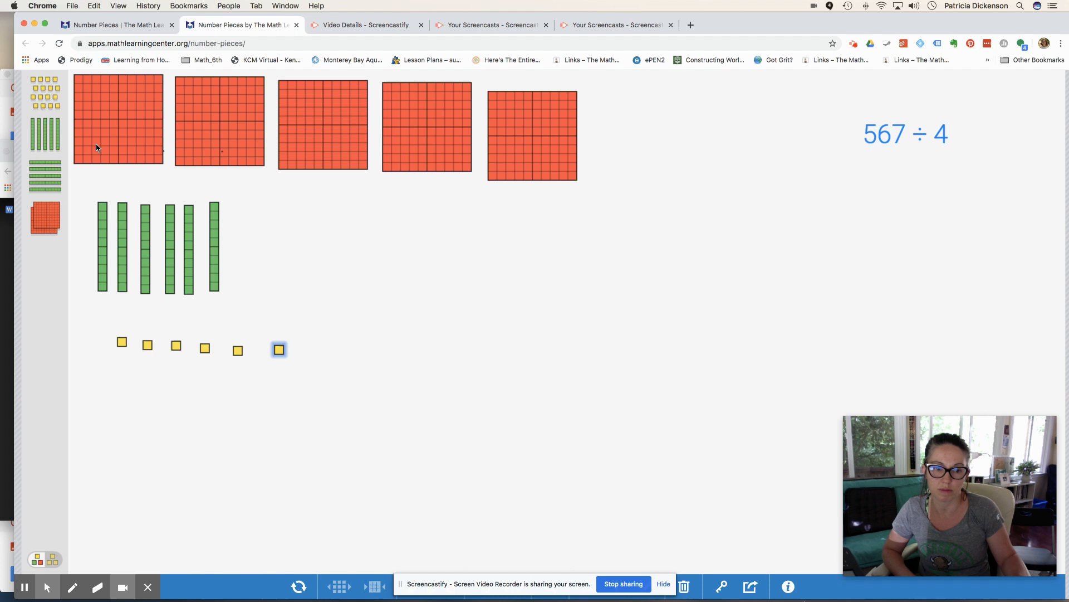
left_click_drag(278, 349, 254, 354)
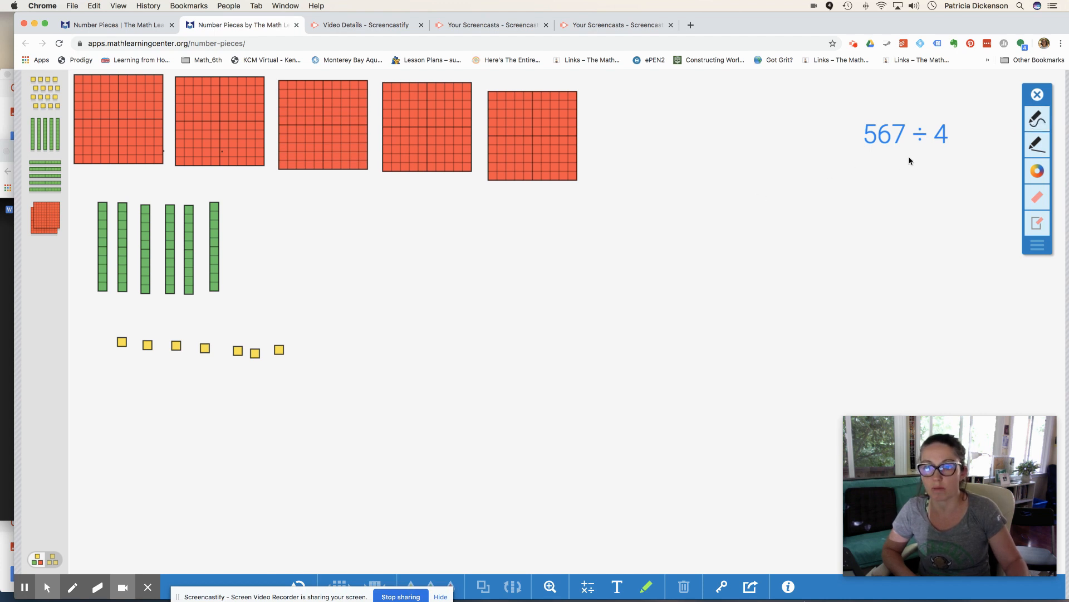
mouse_move(312, 166)
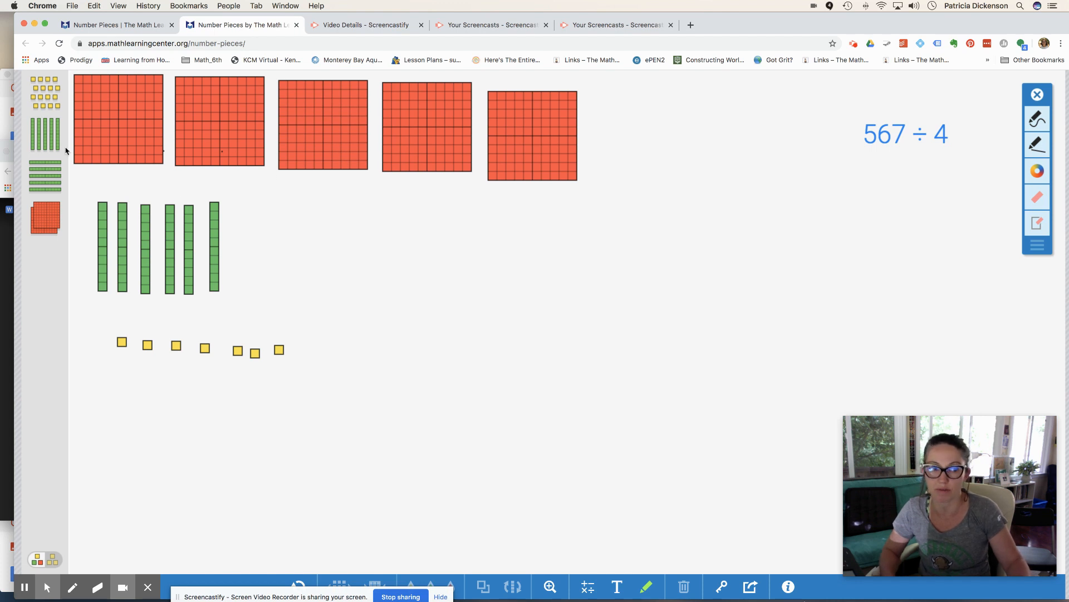
With the pen, number the hundreds 1 to 4 and circle the fifth as left over.
left_click(118, 121)
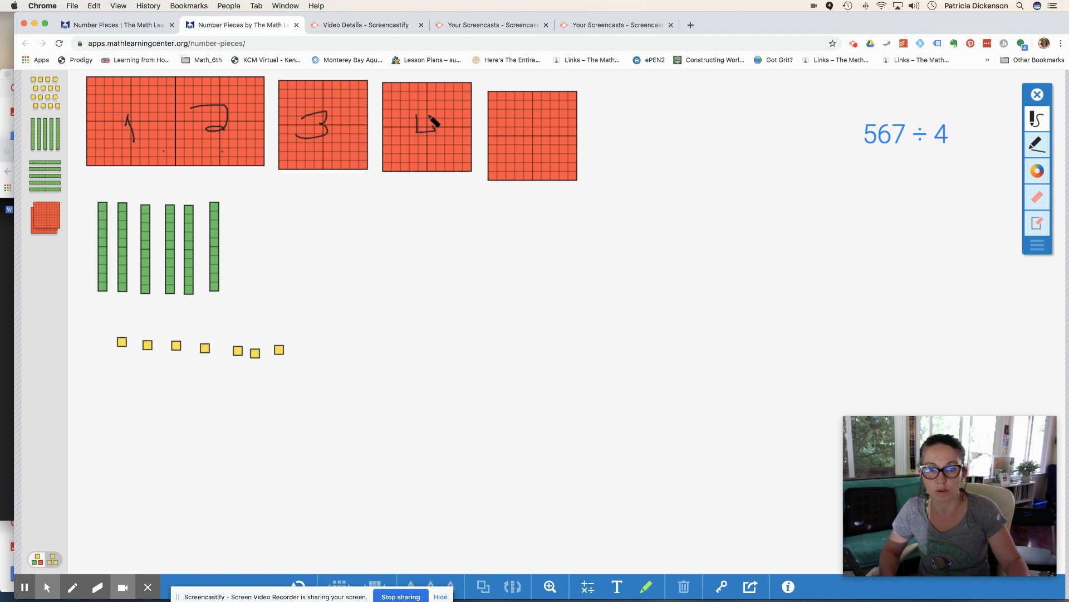
left_click_drag(430, 129, 600, 93)
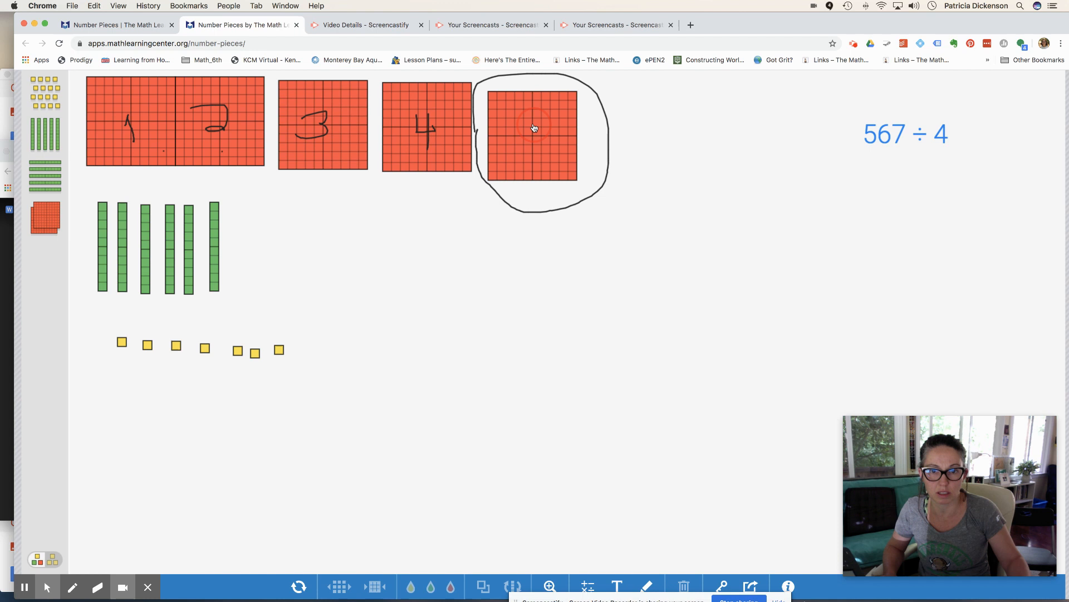
Pull the circled hundred out, break it into tens and spread them beside the original six tens.
left_click_drag(534, 128, 453, 249)
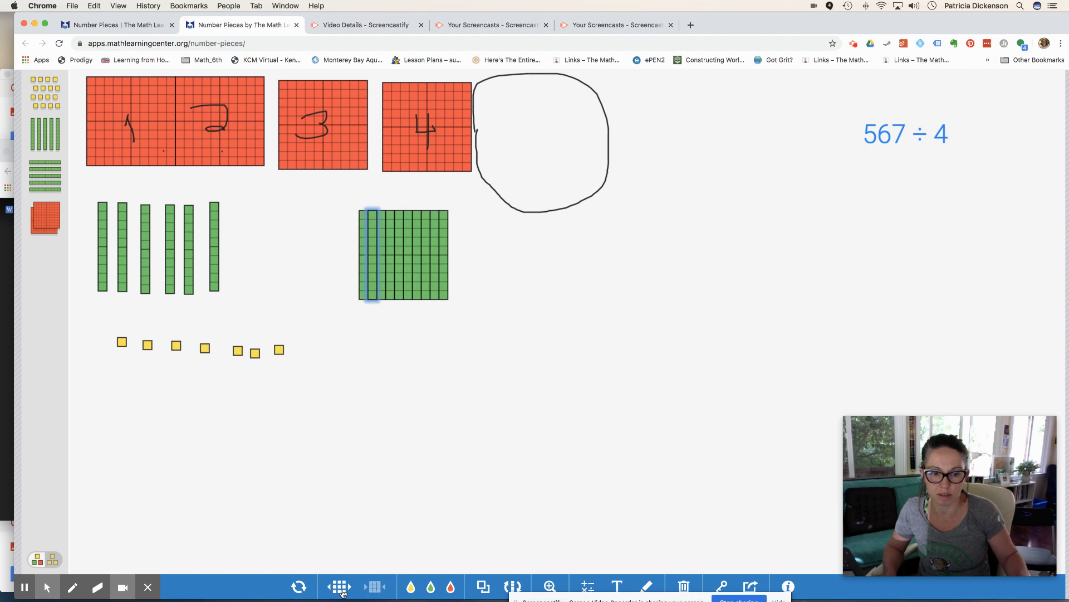
left_click_drag(372, 254, 305, 266)
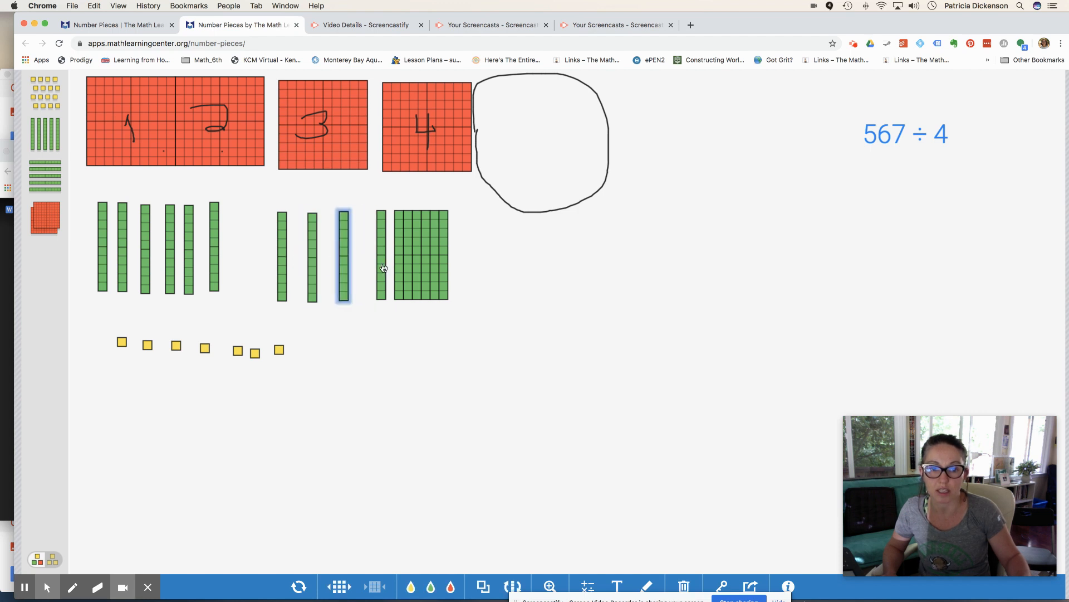
left_click_drag(343, 256, 282, 257)
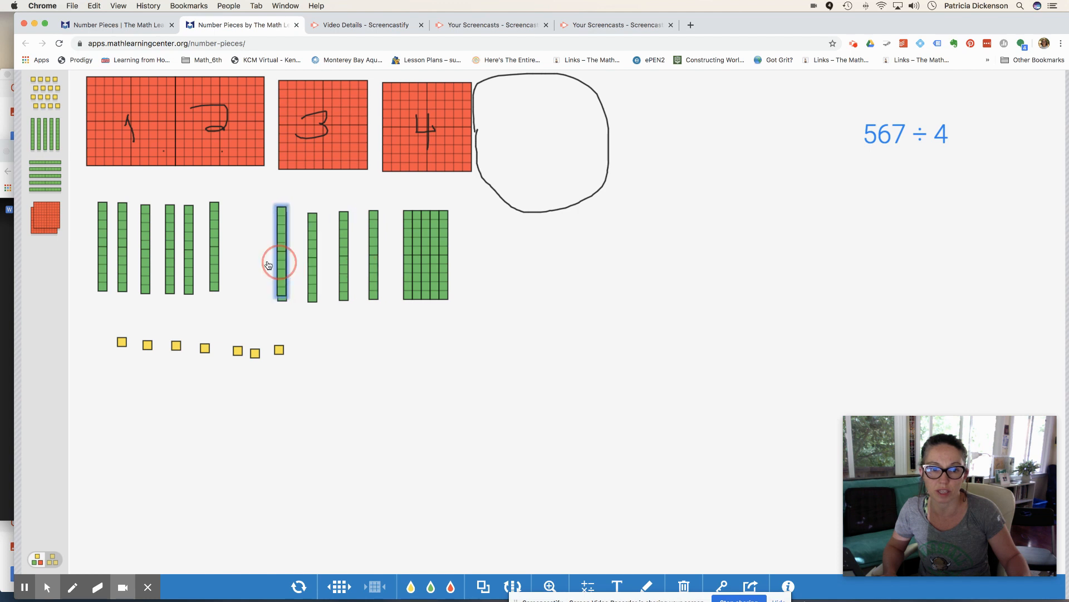
left_click_drag(282, 259, 483, 276)
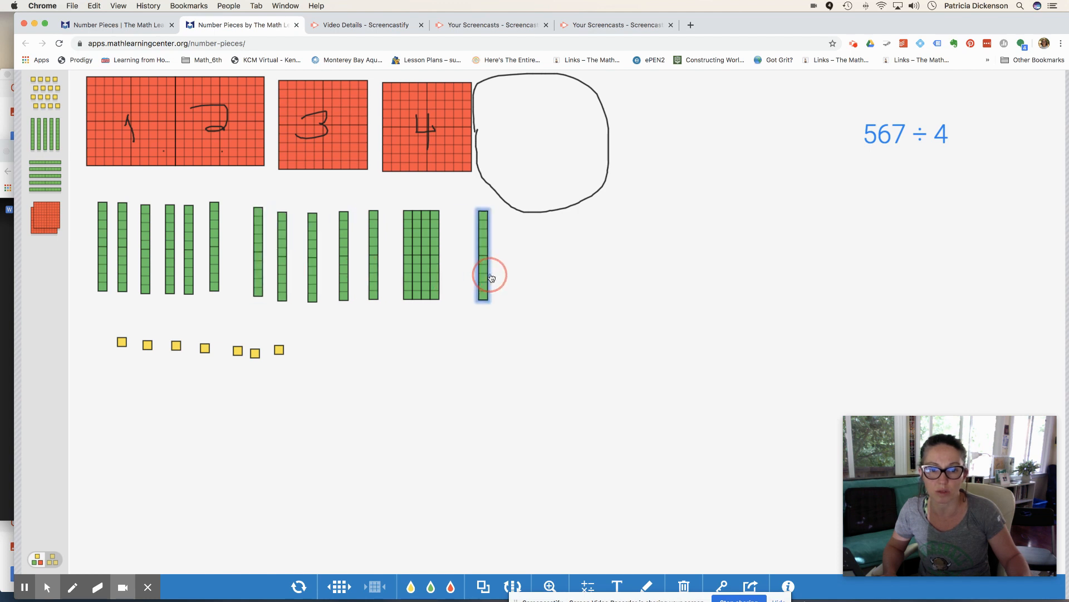
left_click_drag(482, 256, 450, 256)
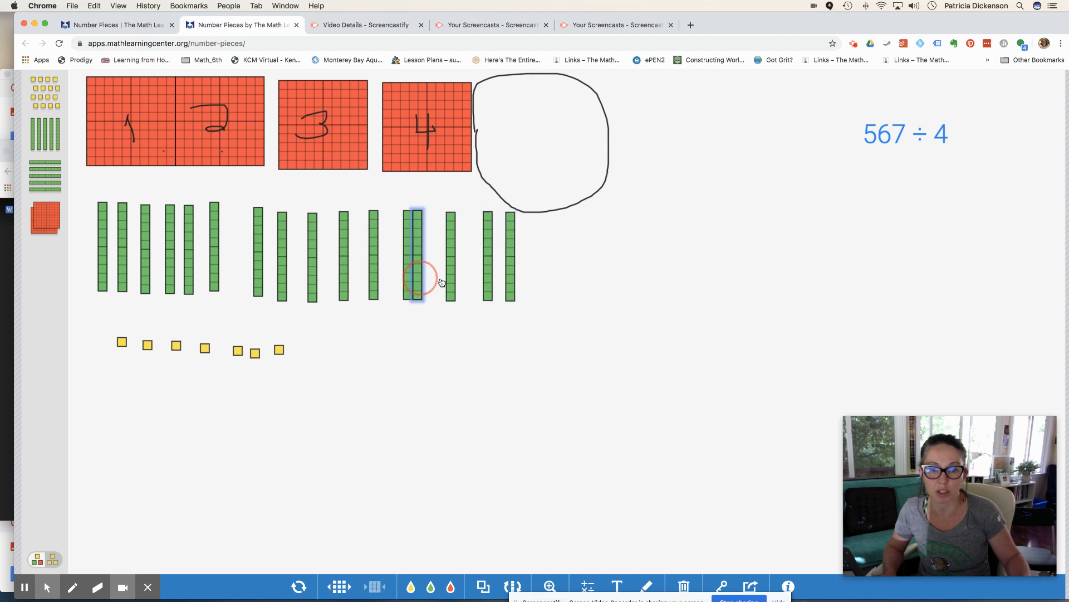
left_click_drag(415, 257, 533, 256)
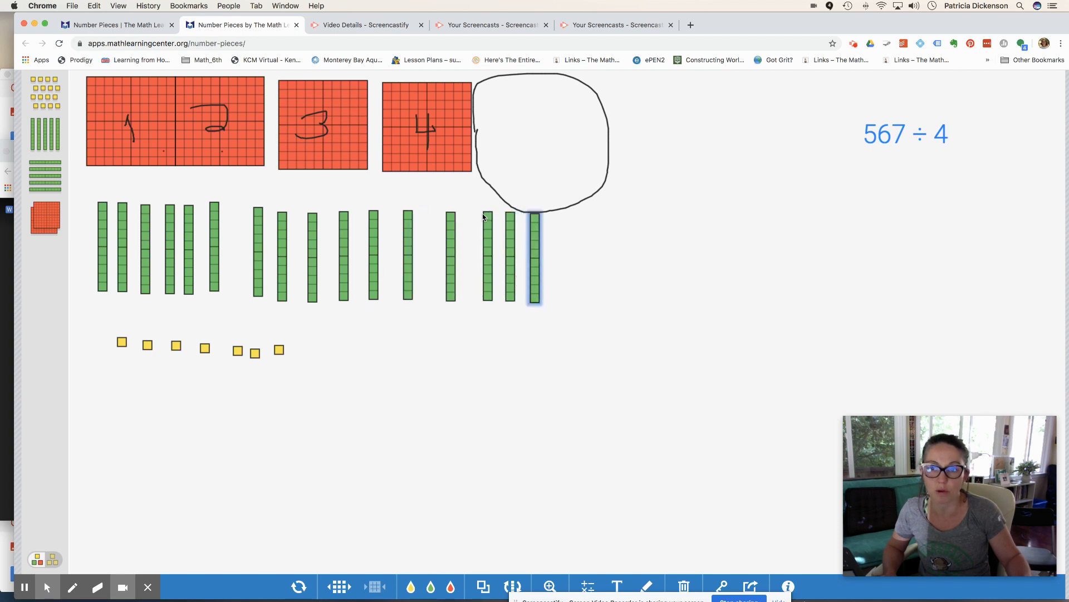
mouse_move(669, 282)
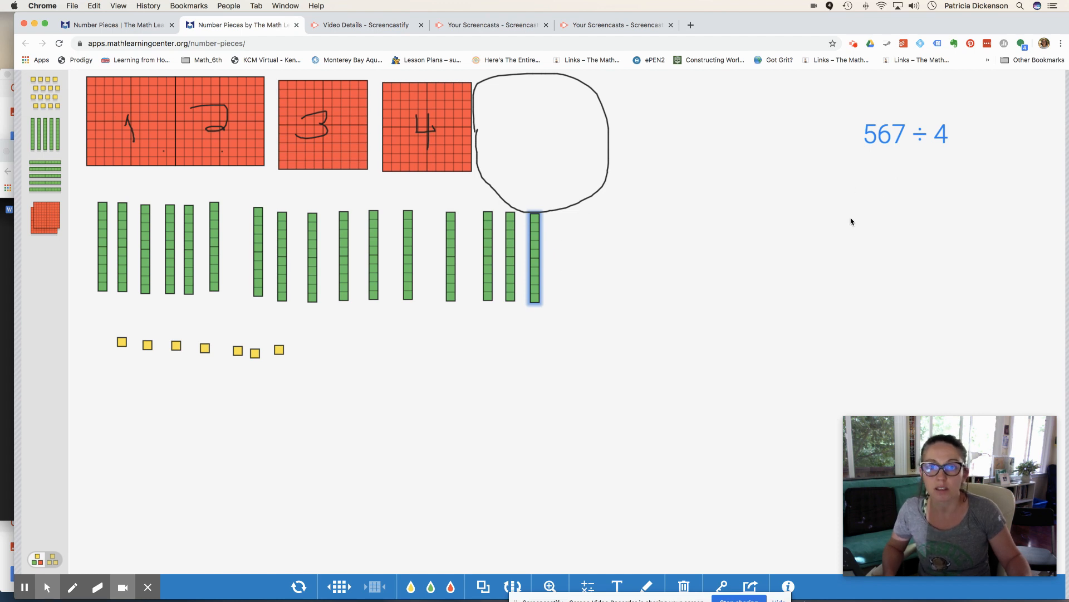
mouse_move(323, 273)
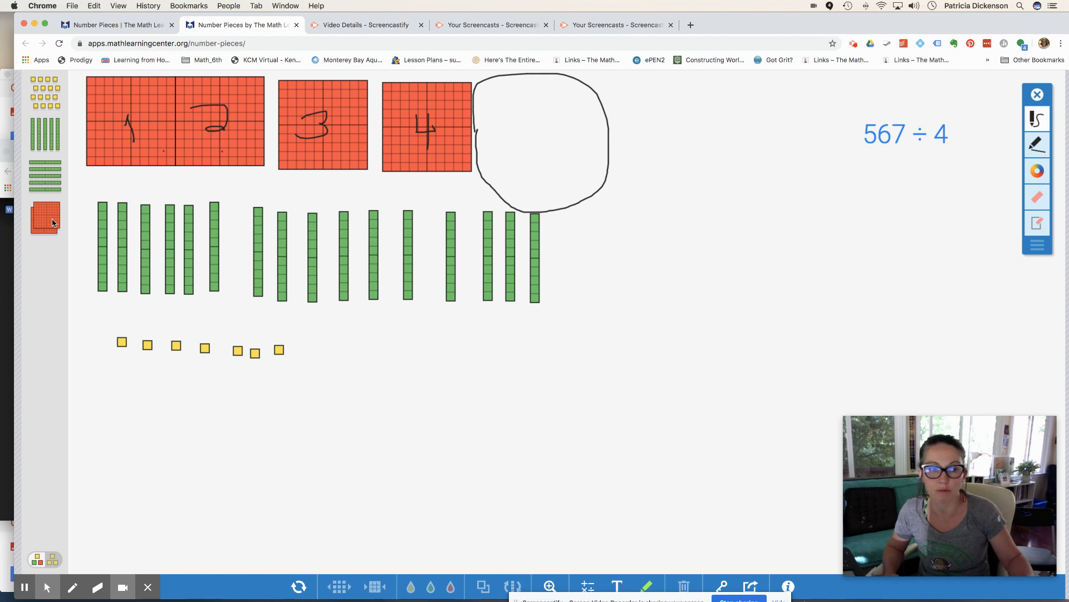
Circle the sixteen tens into four groups of four.
left_click_drag(81, 198, 170, 194)
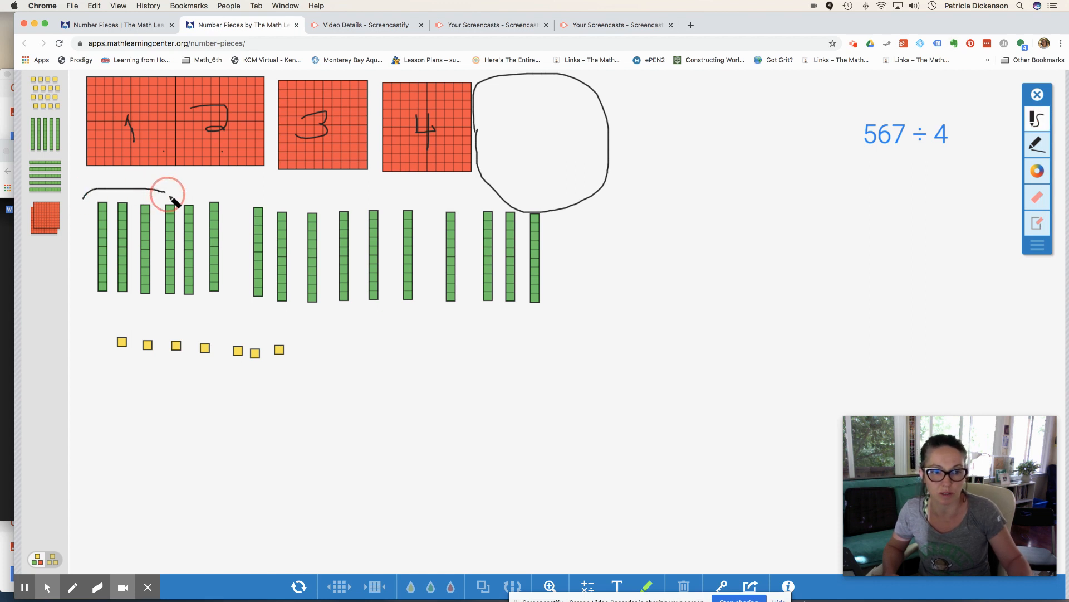
left_click_drag(171, 194, 81, 225)
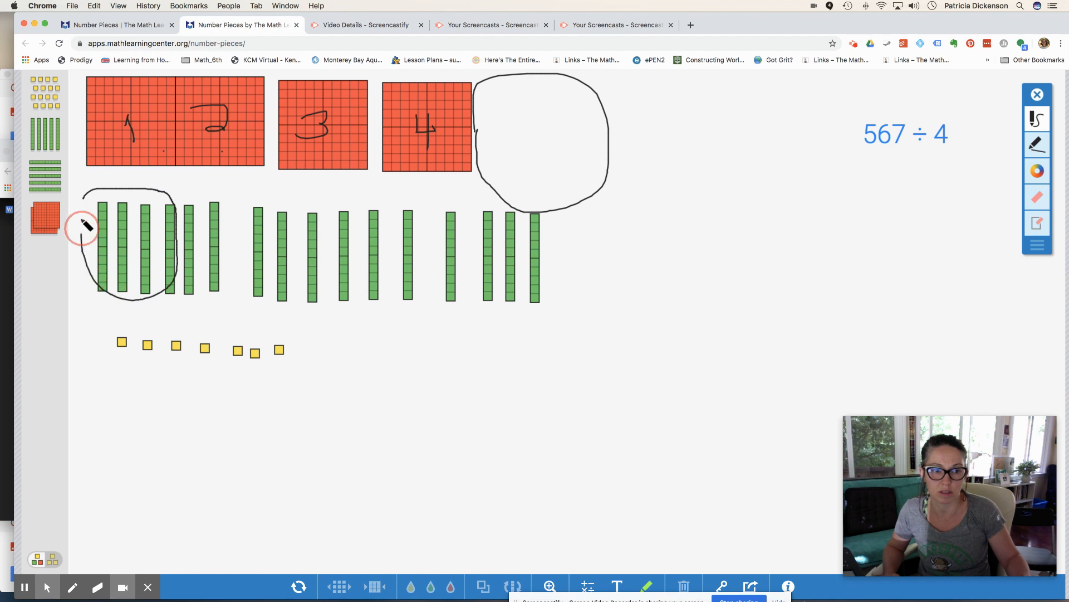
left_click_drag(82, 226, 232, 199)
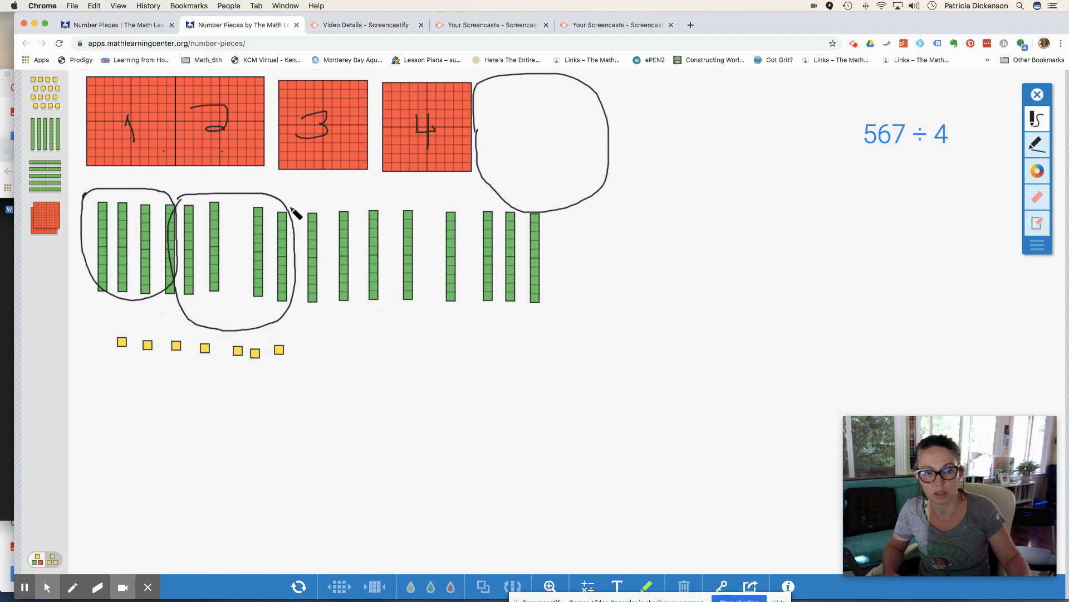
left_click_drag(293, 208, 427, 242)
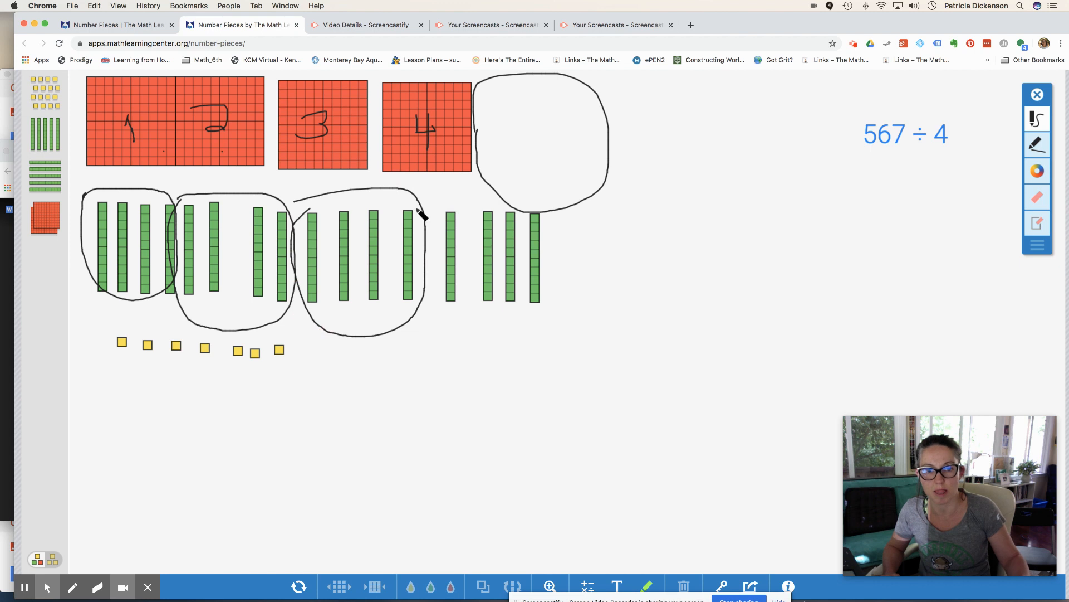
left_click_drag(424, 212, 478, 331)
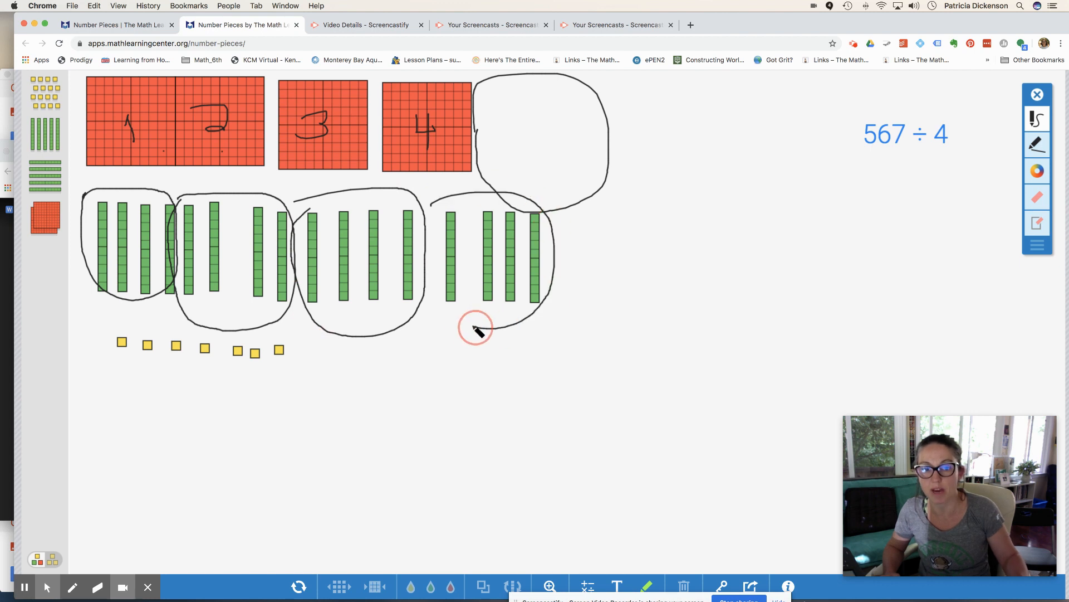
left_click_drag(475, 331, 559, 202)
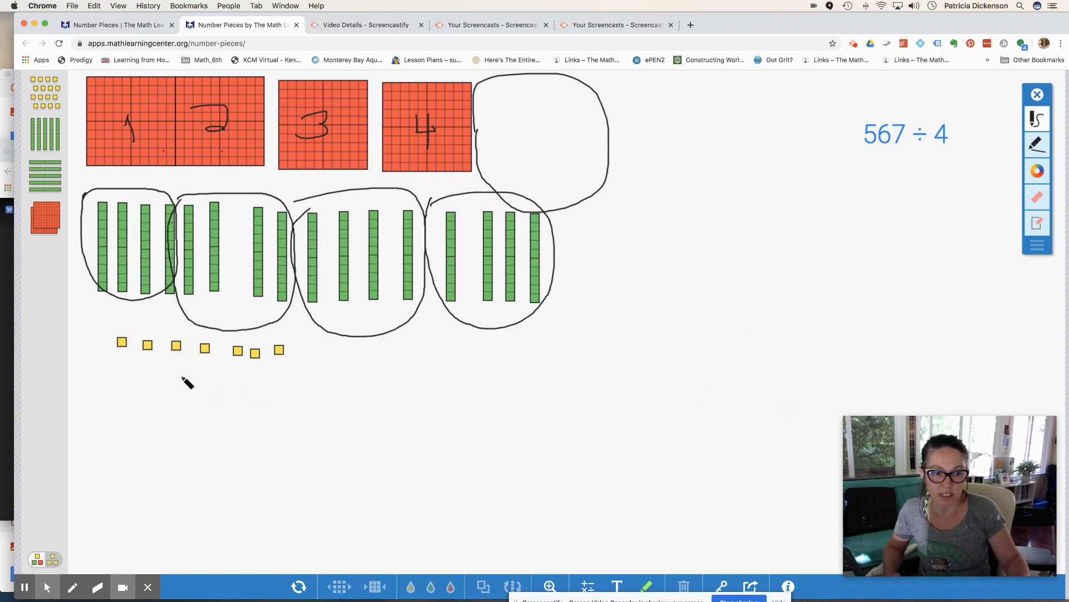
mouse_move(102, 334)
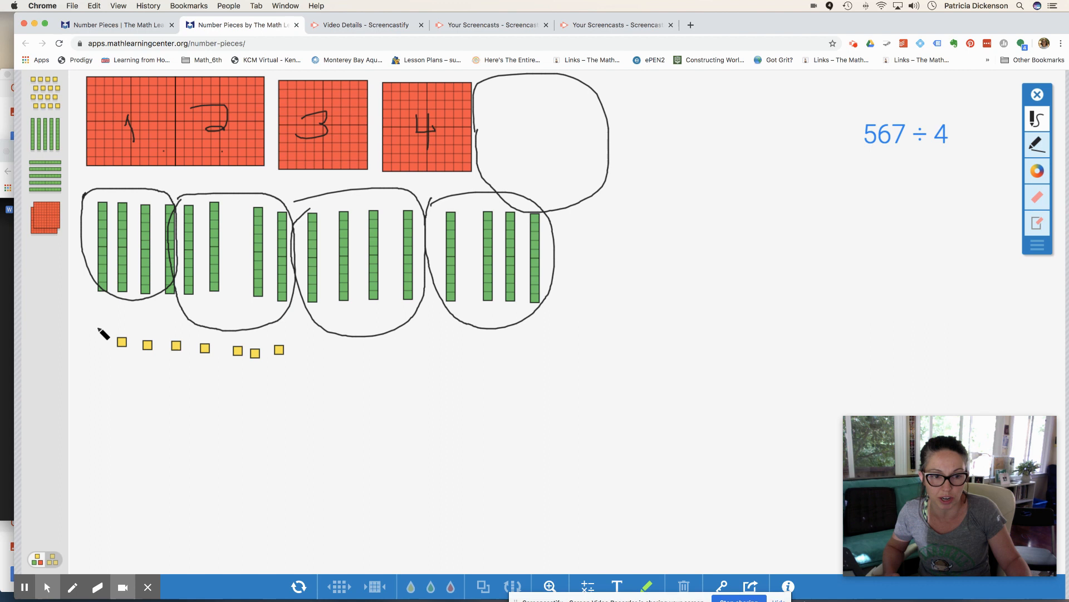
Loop four ones, label each share's tens as 4, and mark the three leftover ones as r3.
left_click_drag(96, 332, 218, 341)
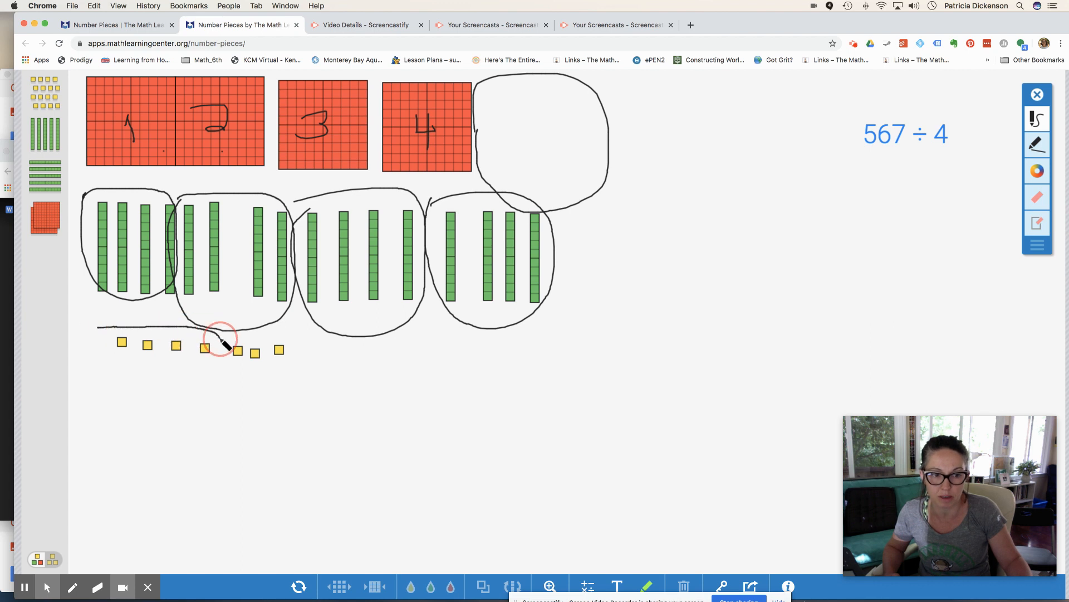
left_click_drag(221, 341, 89, 344)
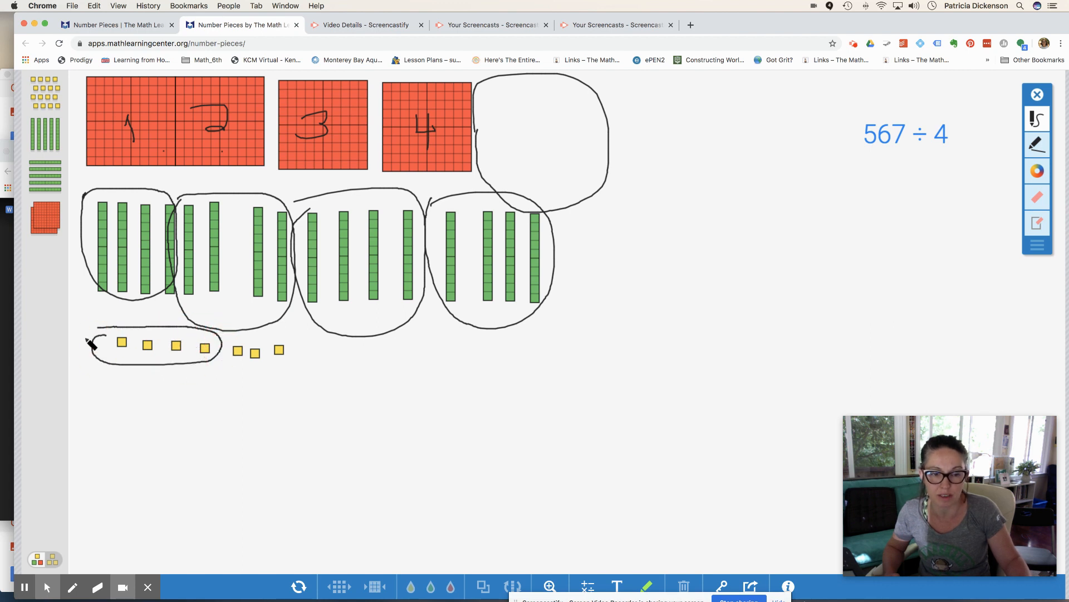
mouse_move(568, 283)
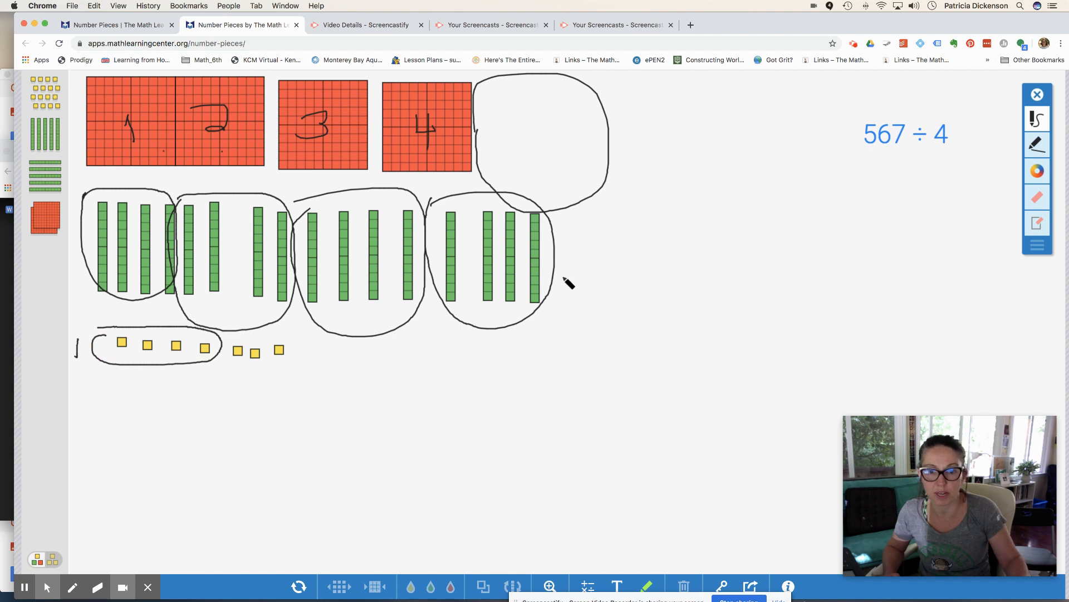
left_click_drag(566, 267, 587, 289)
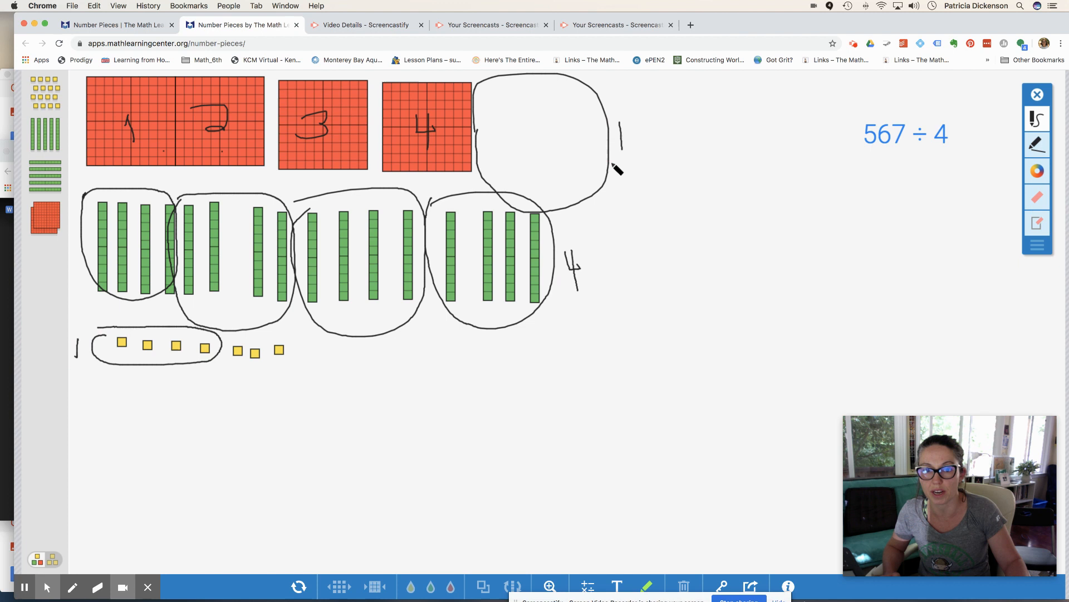
left_click_drag(229, 363, 280, 363)
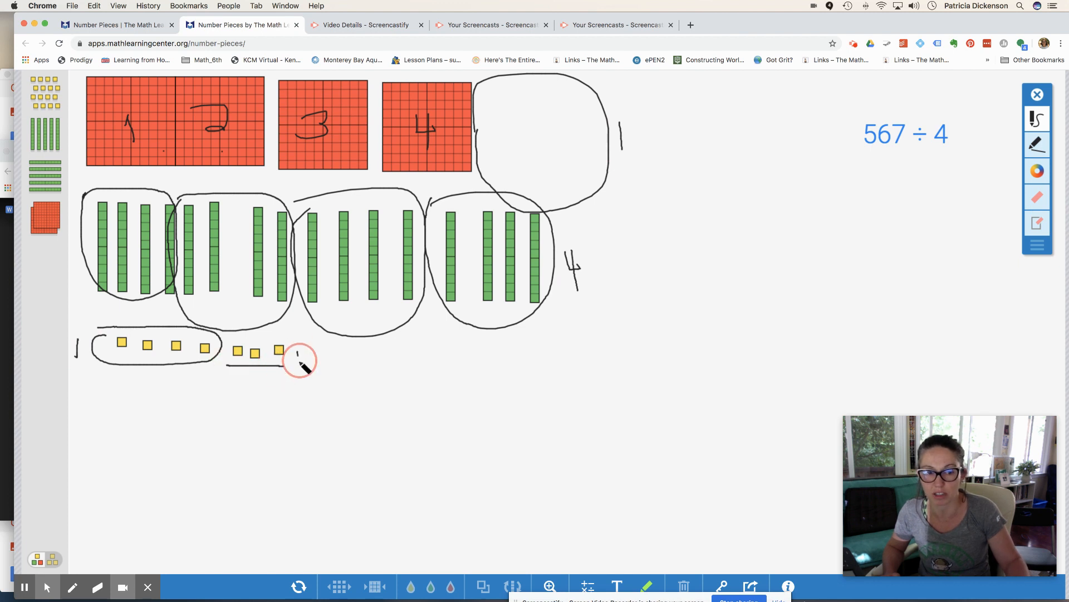
left_click_drag(296, 354, 341, 358)
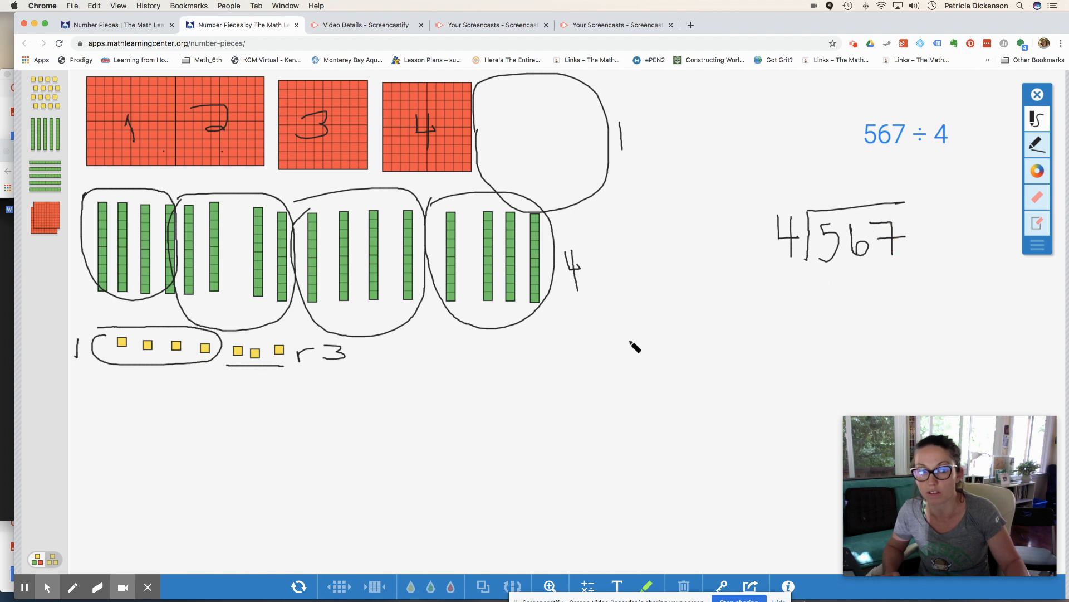
Write the quotient 141 r3 above 4)567 and the check 141 × 4 + 3 = below it.
left_click(824, 172)
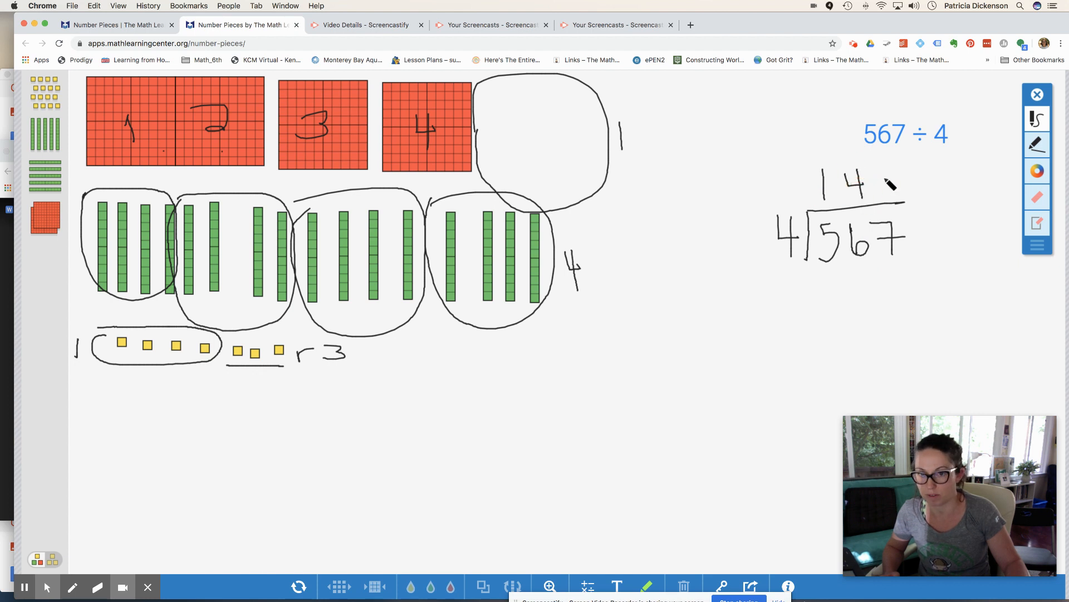
left_click_drag(880, 171, 938, 170)
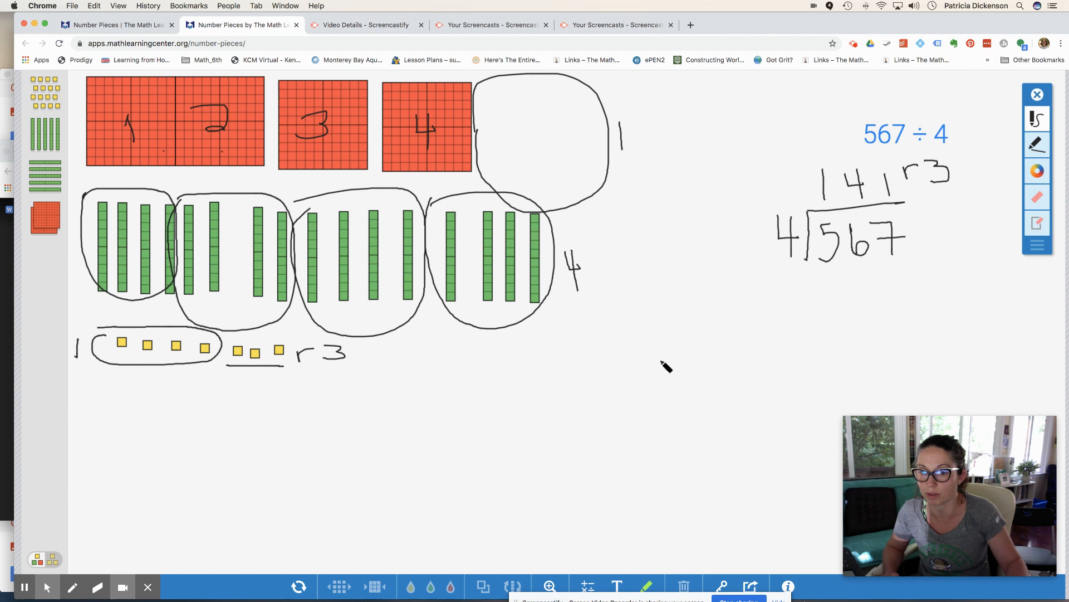
mouse_move(627, 329)
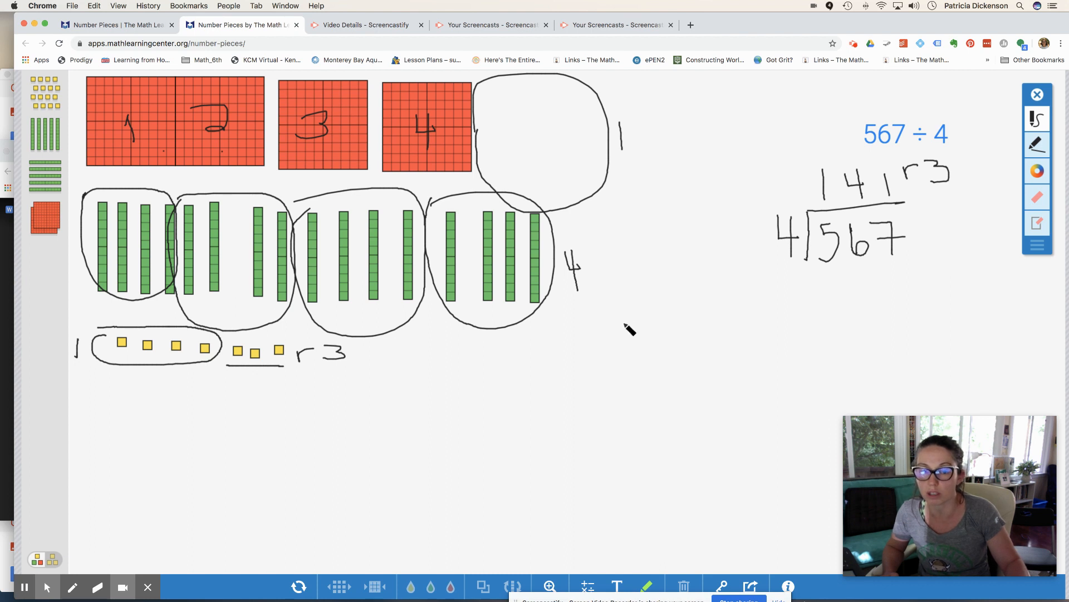
left_click_drag(621, 335, 661, 348)
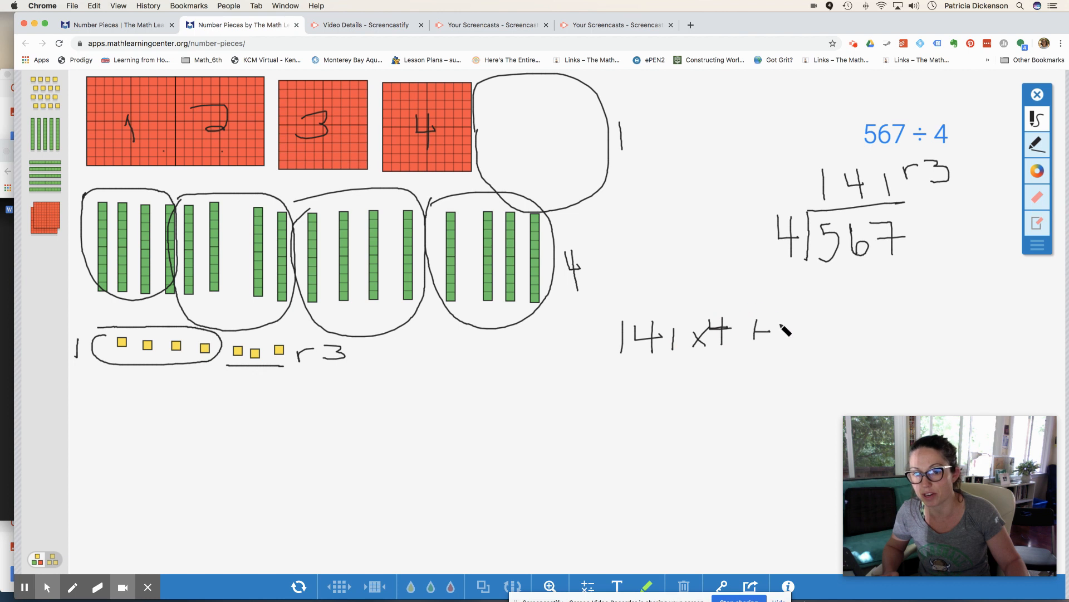
left_click_drag(771, 334, 832, 340)
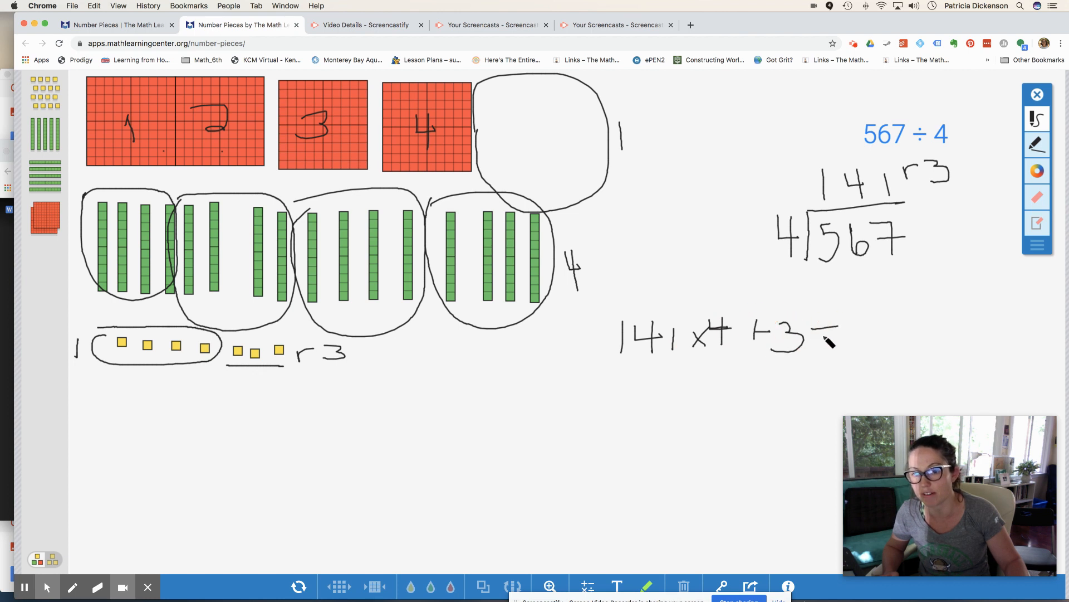
left_click_drag(818, 334, 880, 334)
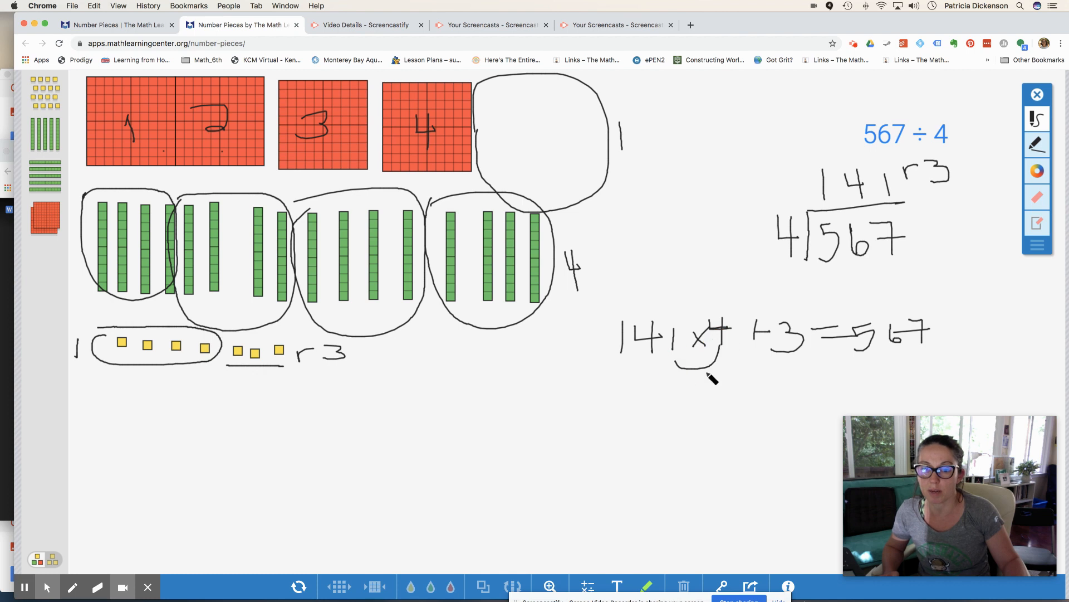
mouse_move(652, 406)
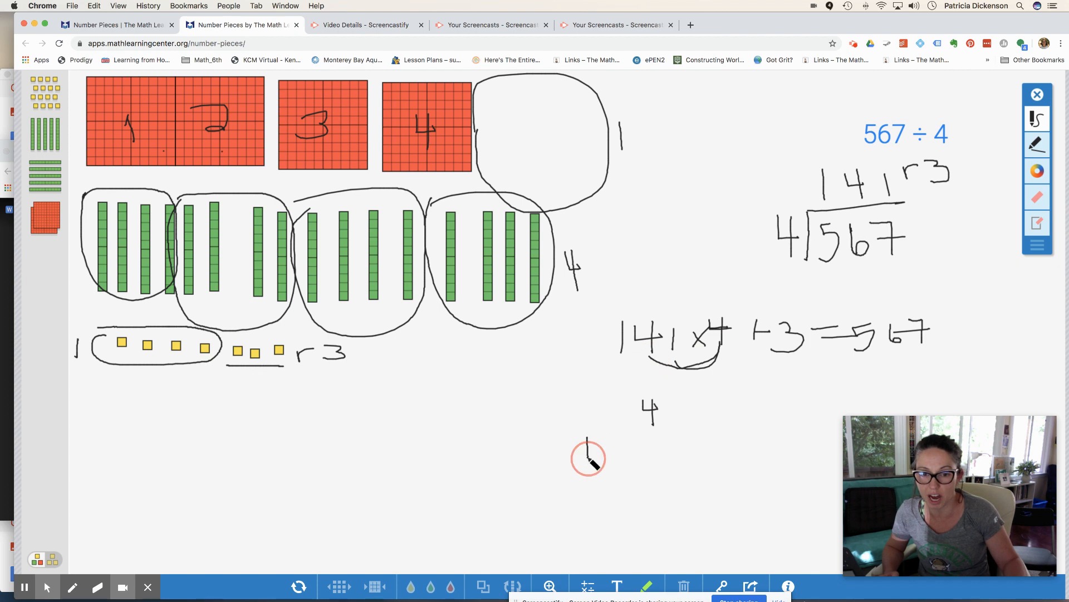
Write the partial products 160 and 400 under the check toward the total 564 + 3 = 567.
left_click_drag(588, 449, 621, 449)
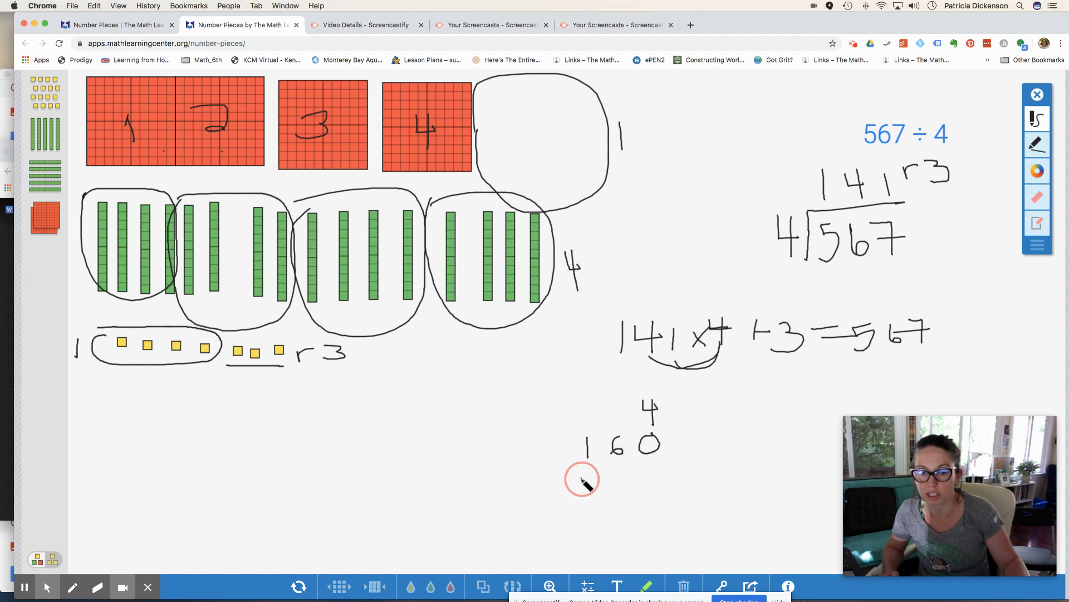
left_click_drag(581, 478, 617, 501)
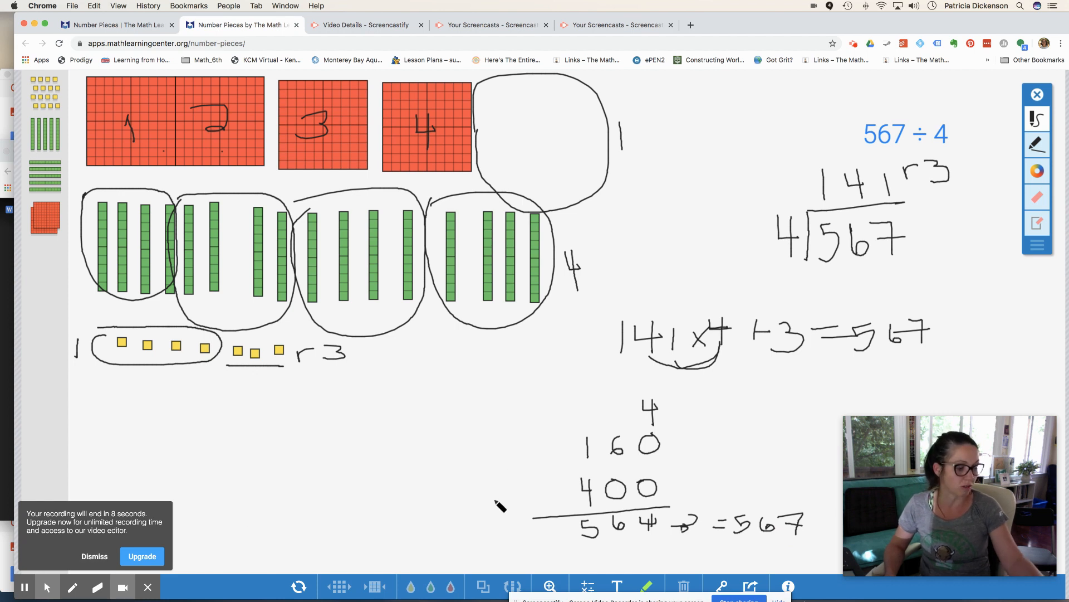
mouse_move(290, 475)
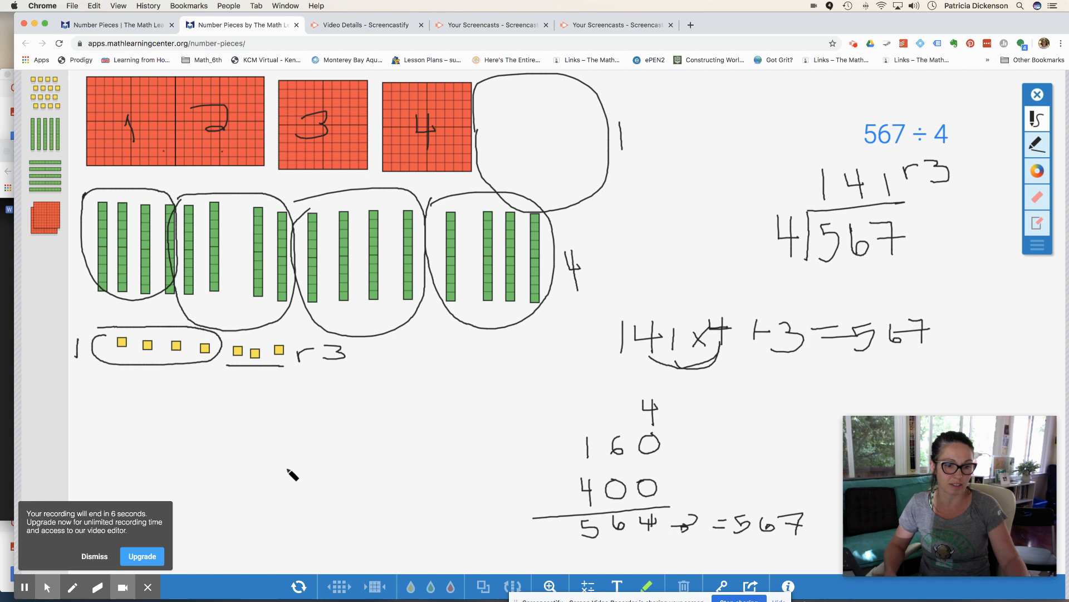